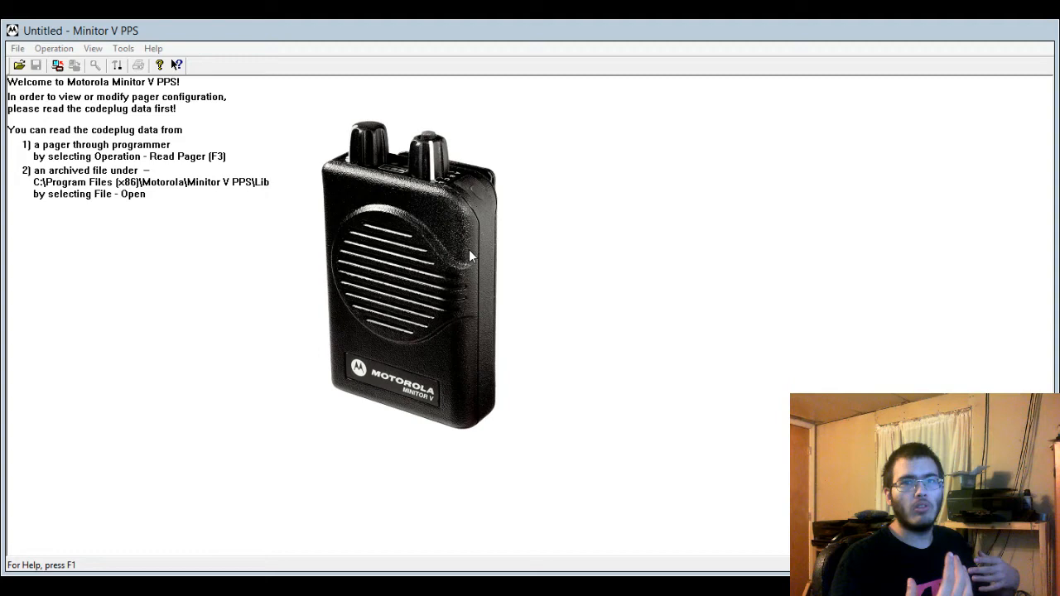
mouse_move(648, 278)
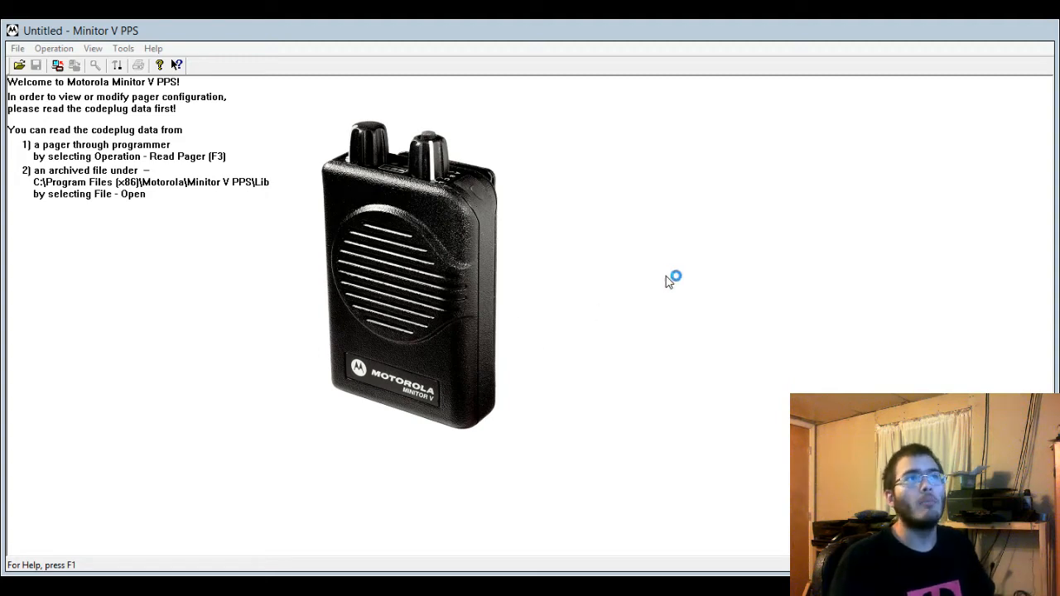
mouse_move(688, 395)
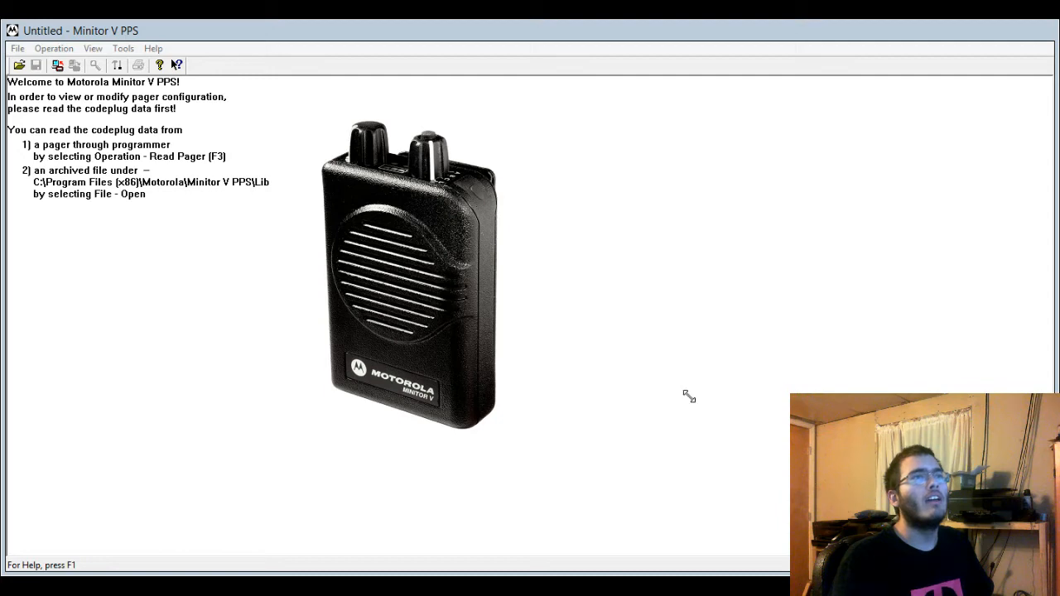
mouse_move(450, 378)
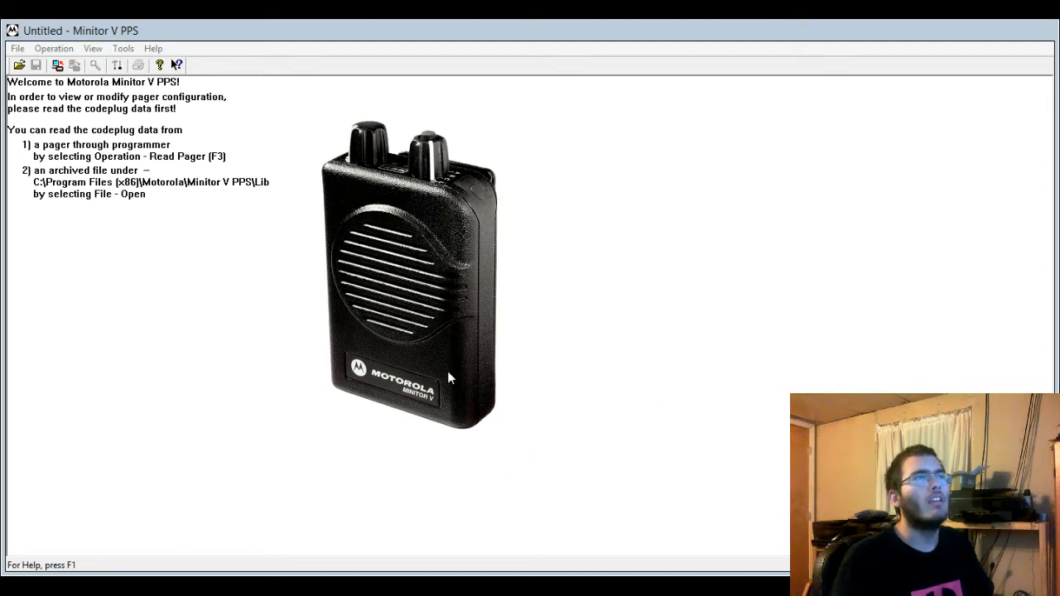
mouse_move(451, 431)
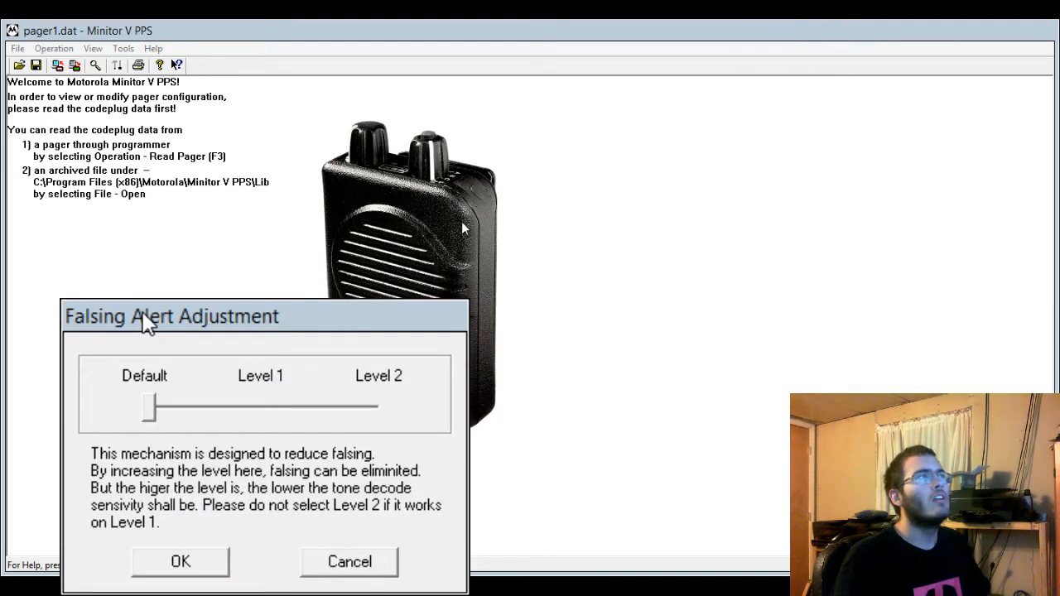
mouse_move(497, 240)
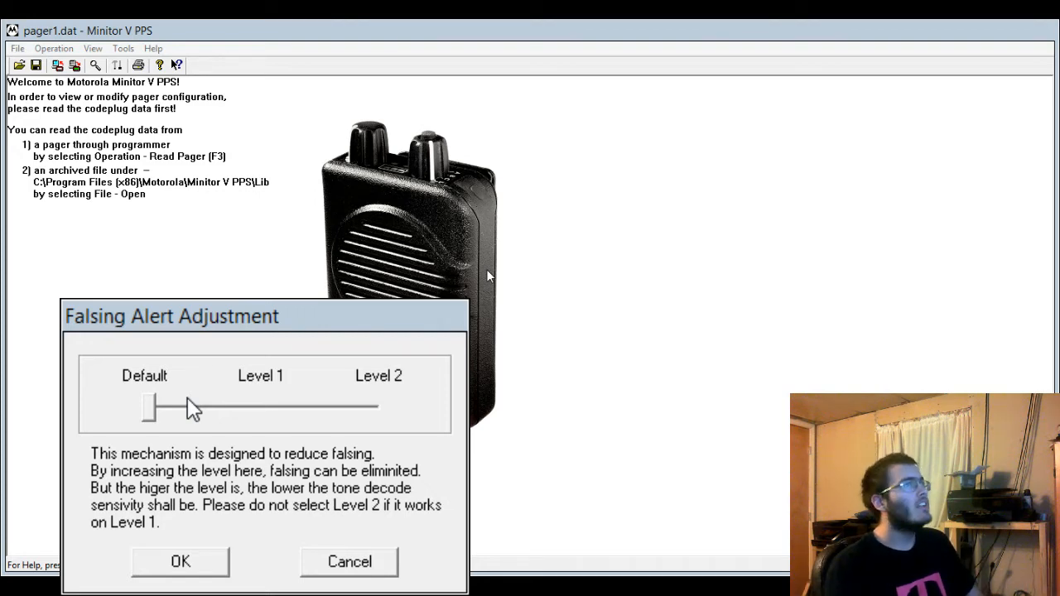
- Try falsing alert Level 1, return the slider to Default, and cancel without applying
drag(149, 407, 248, 407)
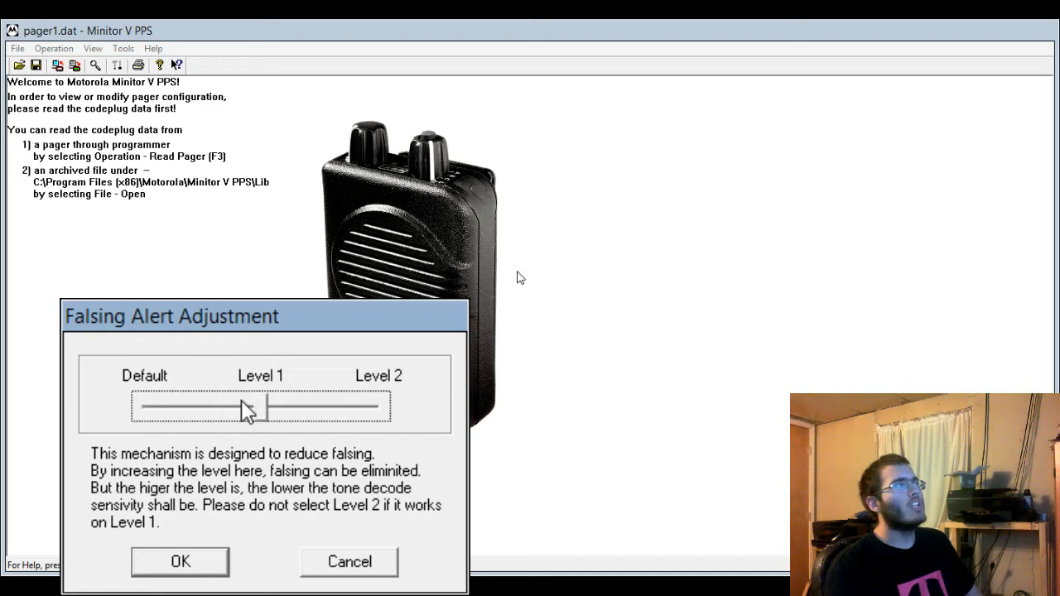
drag(244, 409, 265, 408)
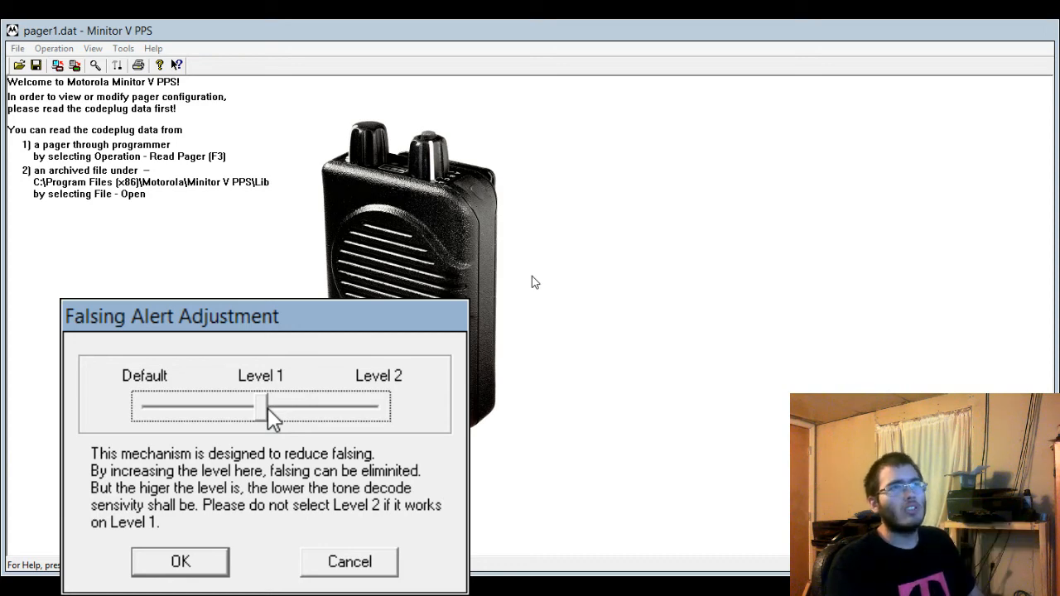
drag(274, 406, 141, 406)
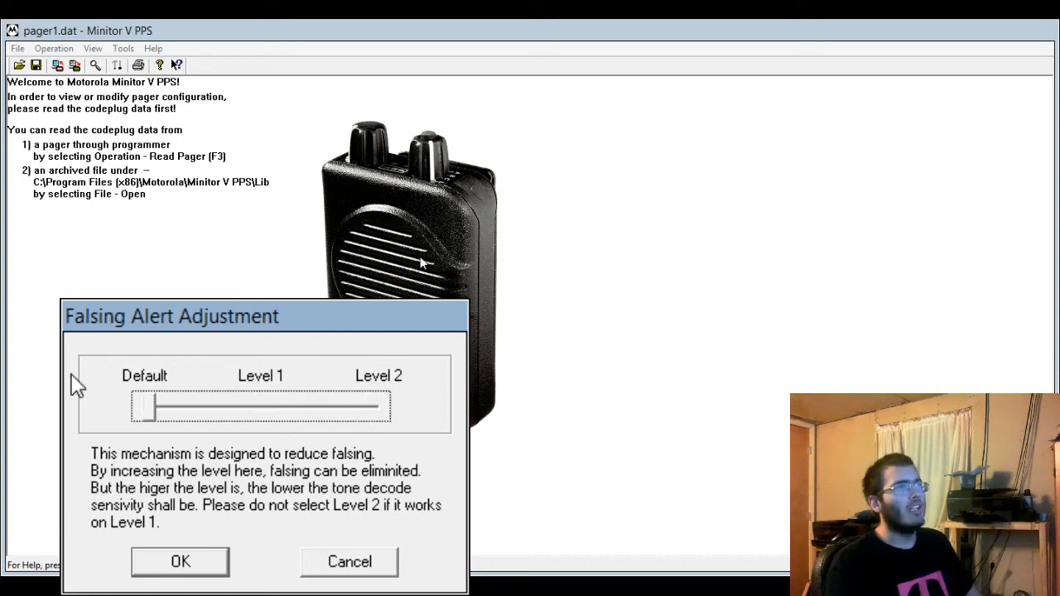
mouse_move(348, 568)
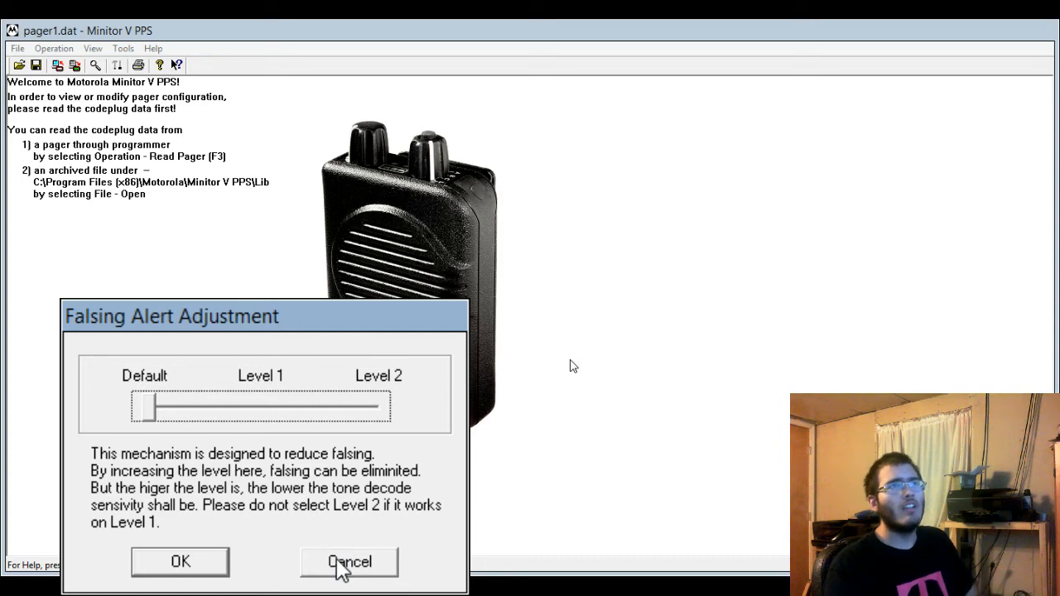
click(349, 562)
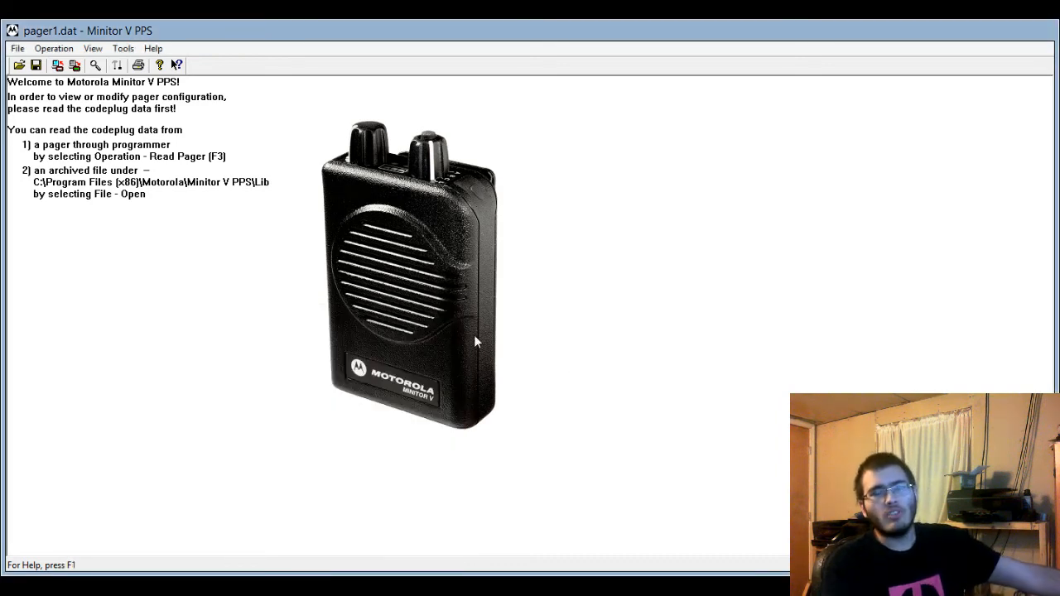
mouse_move(400, 289)
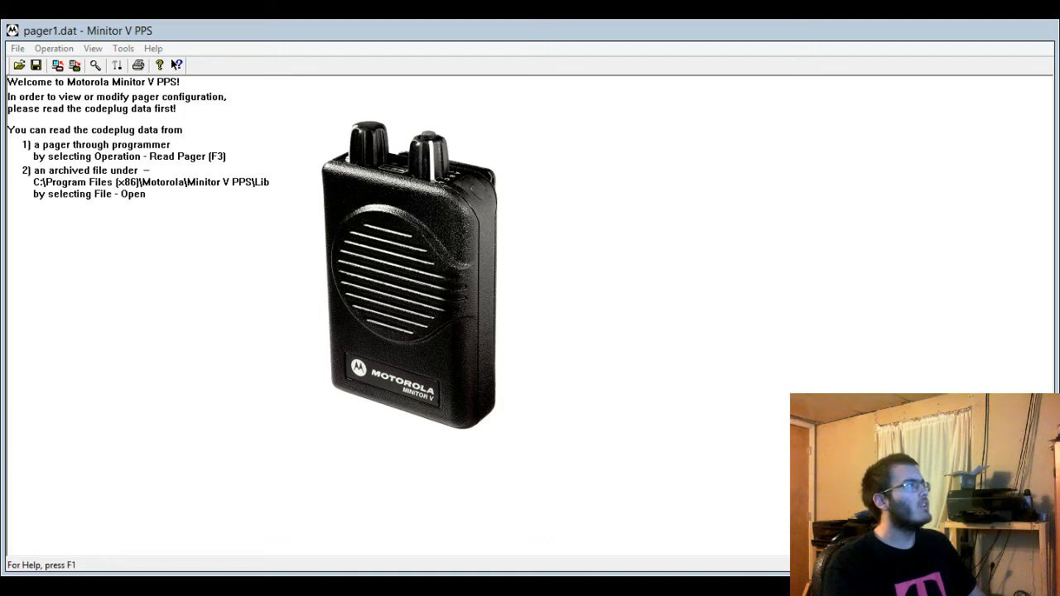
mouse_move(545, 129)
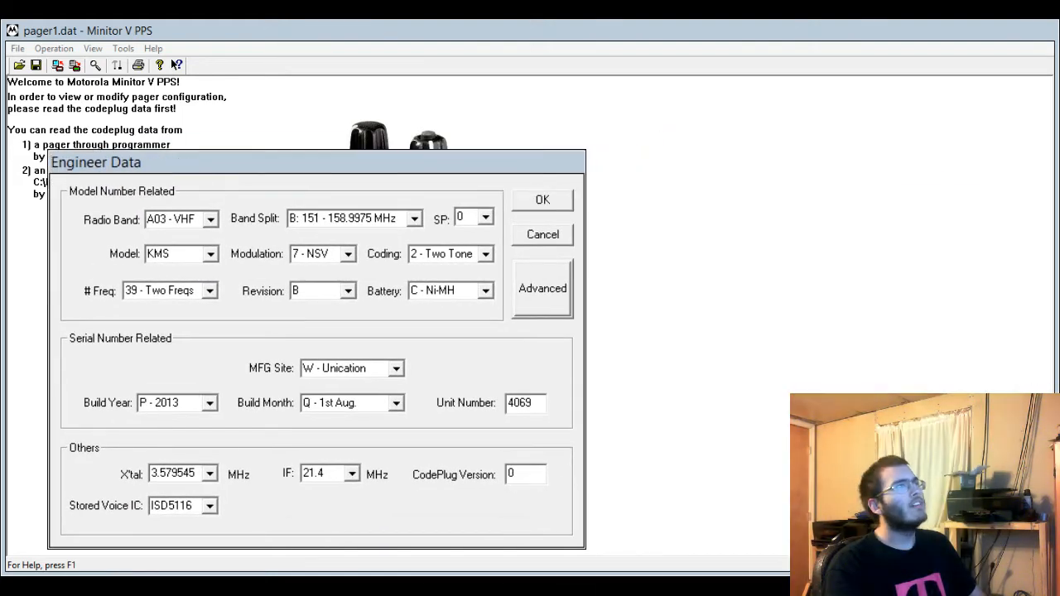
- Switch Radio Band to A04 - UHF, review band splits, then return to A03 - VHF (143–150.9975 MHz)
drag(314, 162, 373, 81)
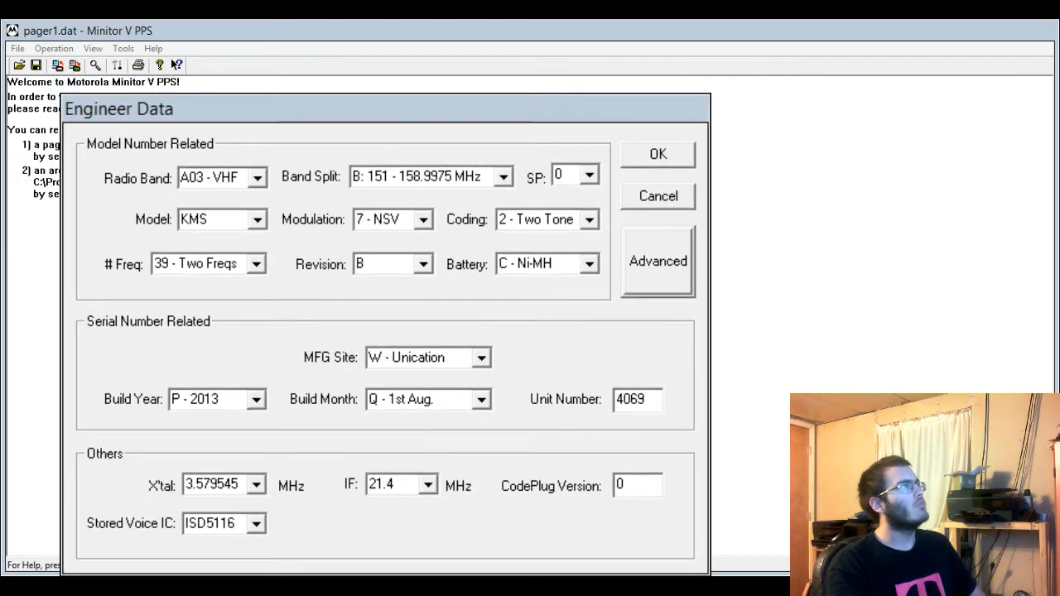
click(208, 178)
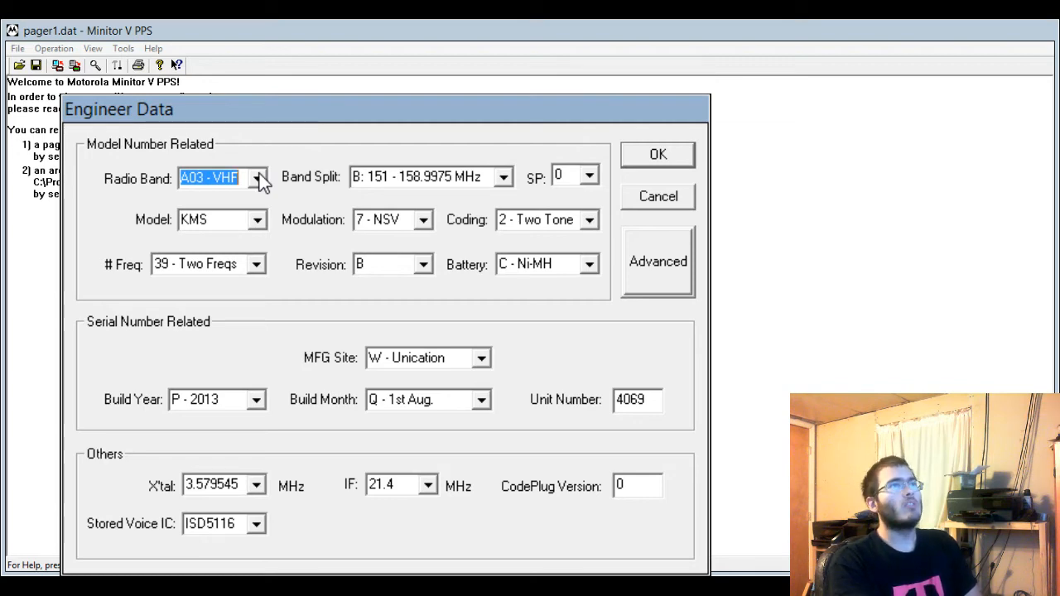
mouse_move(251, 223)
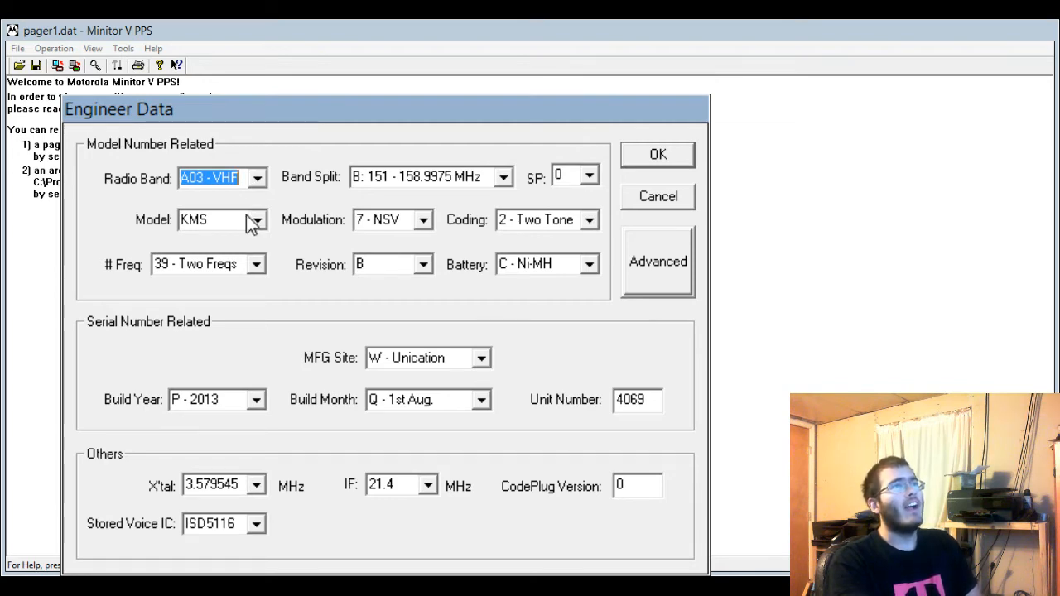
mouse_move(258, 174)
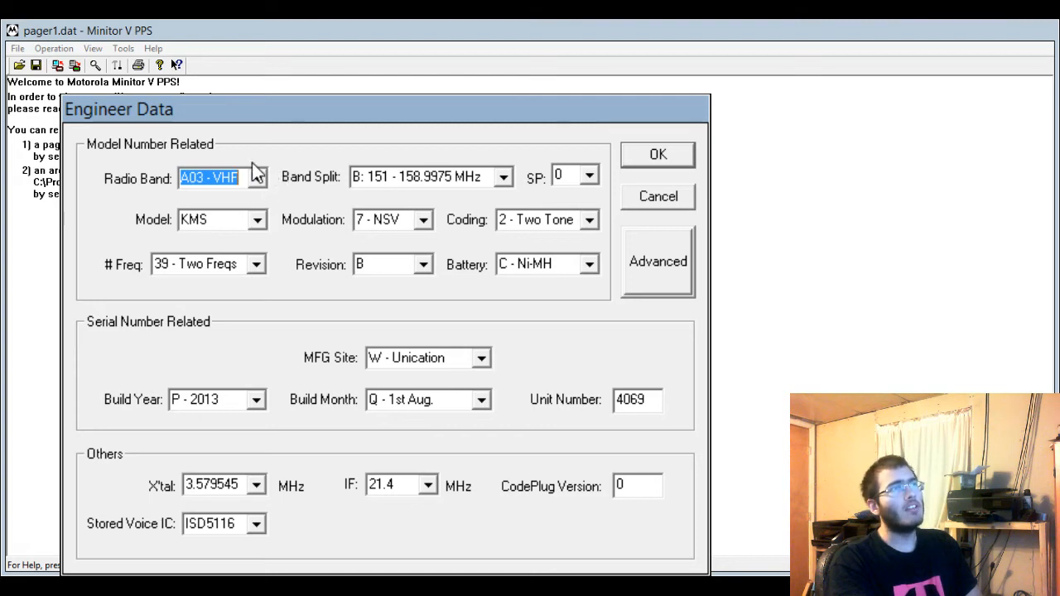
mouse_move(309, 191)
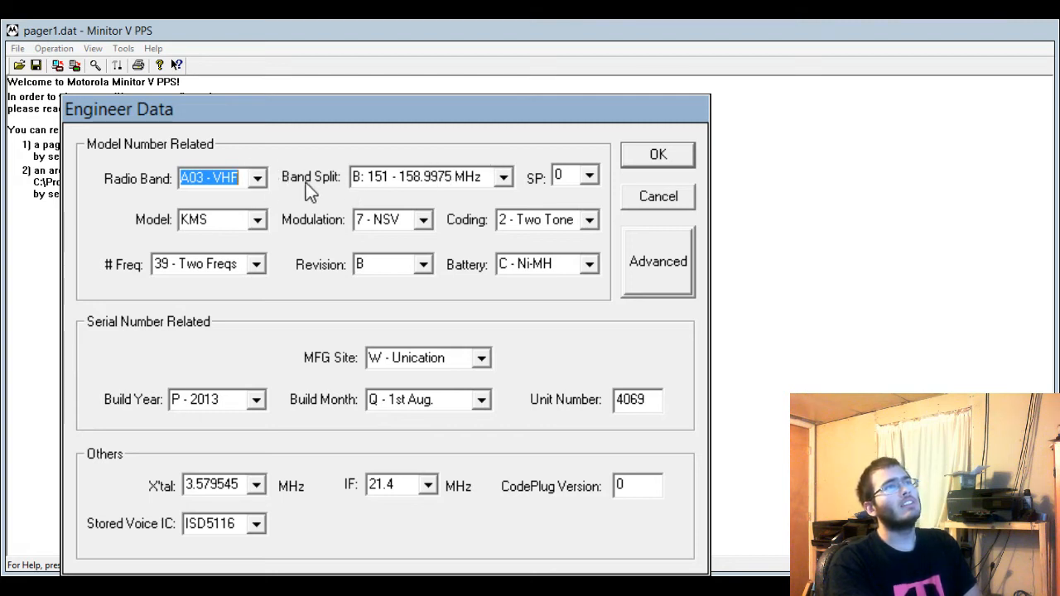
mouse_move(406, 205)
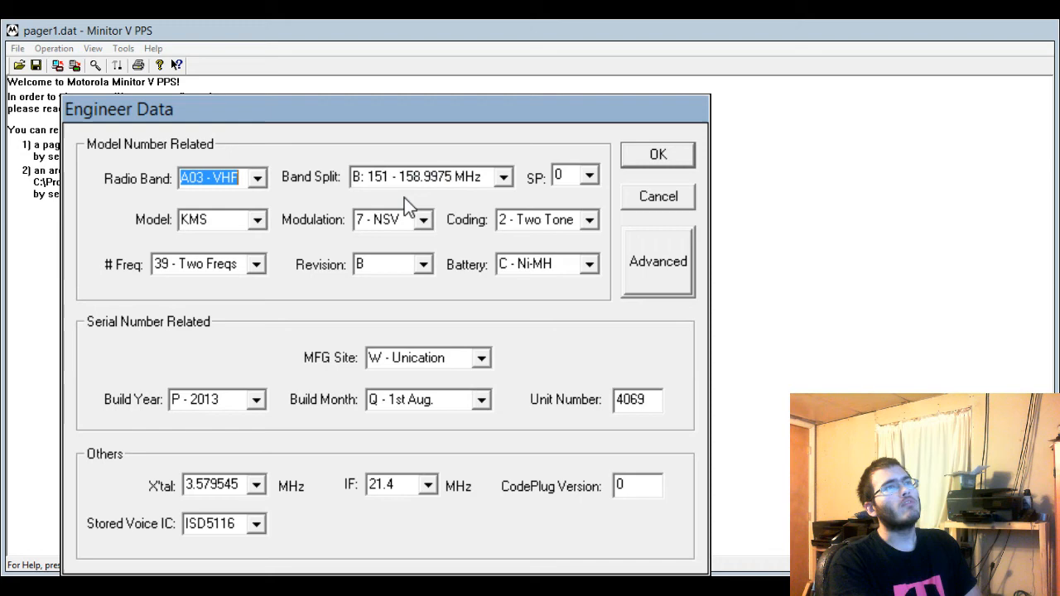
mouse_move(265, 194)
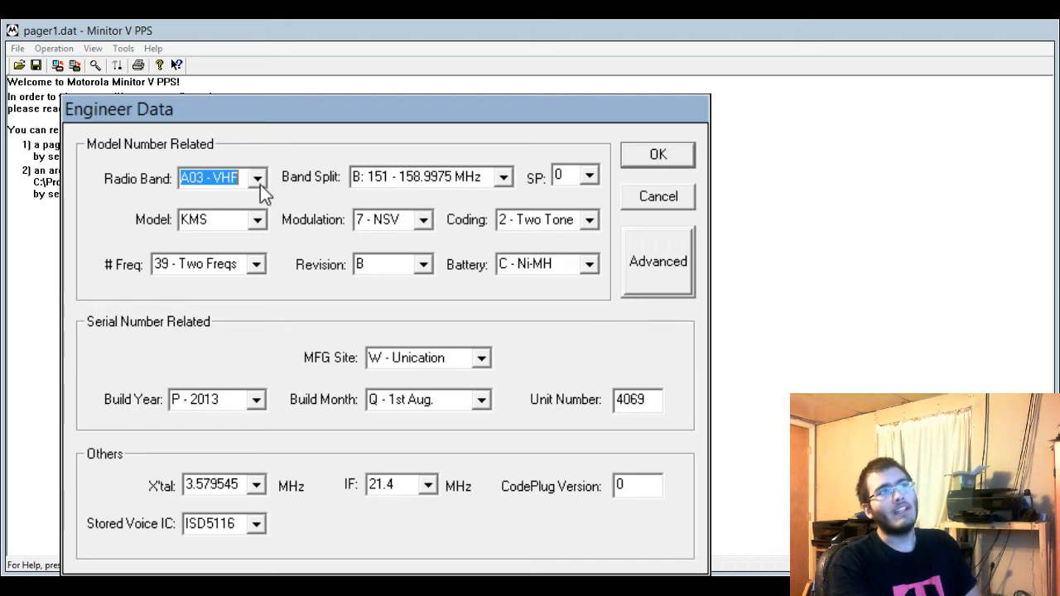
click(257, 177)
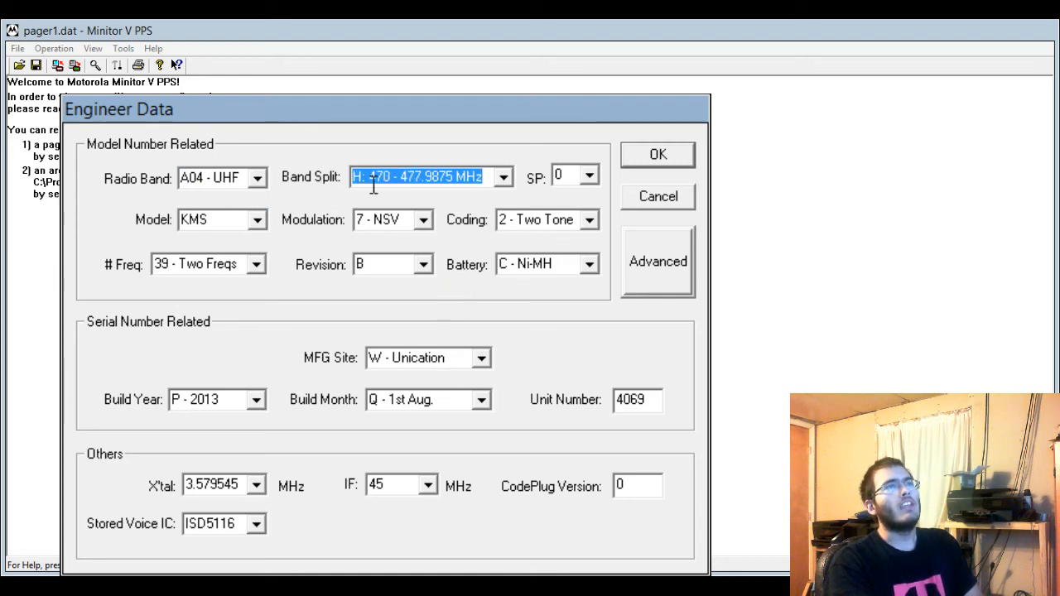
click(216, 177)
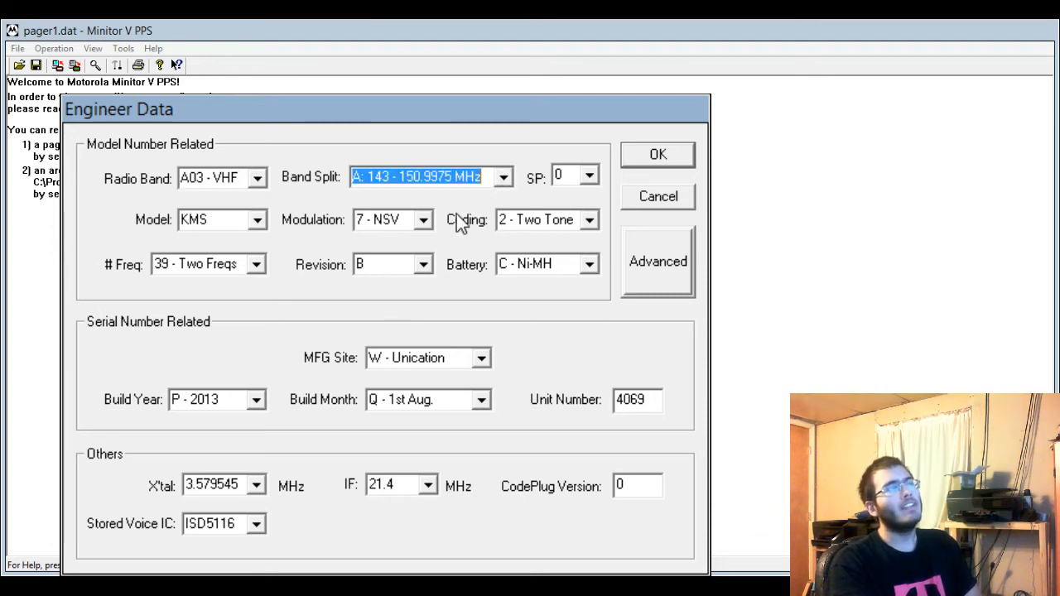
mouse_move(429, 240)
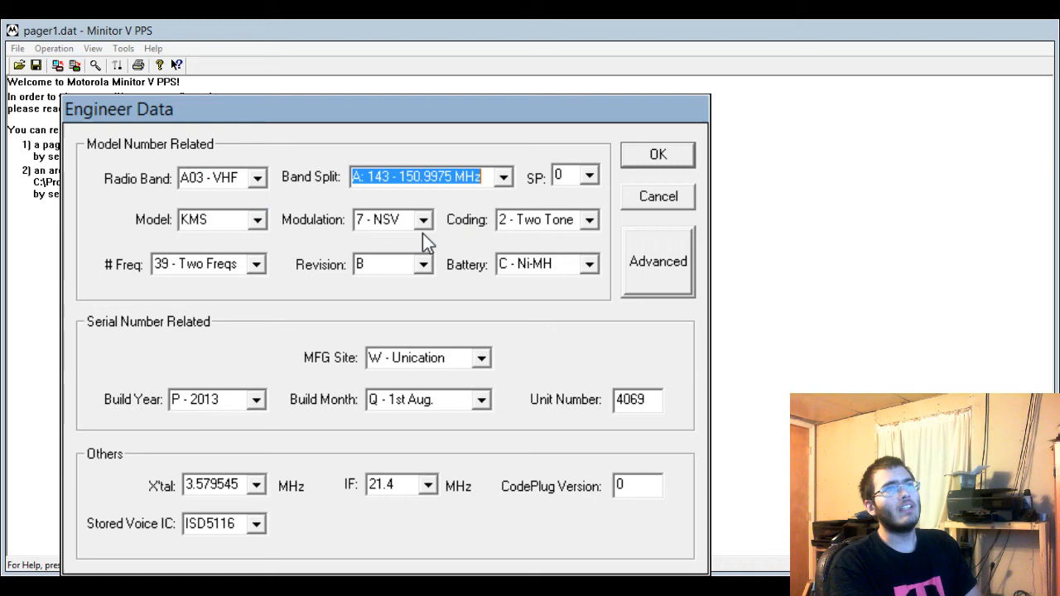
mouse_move(448, 232)
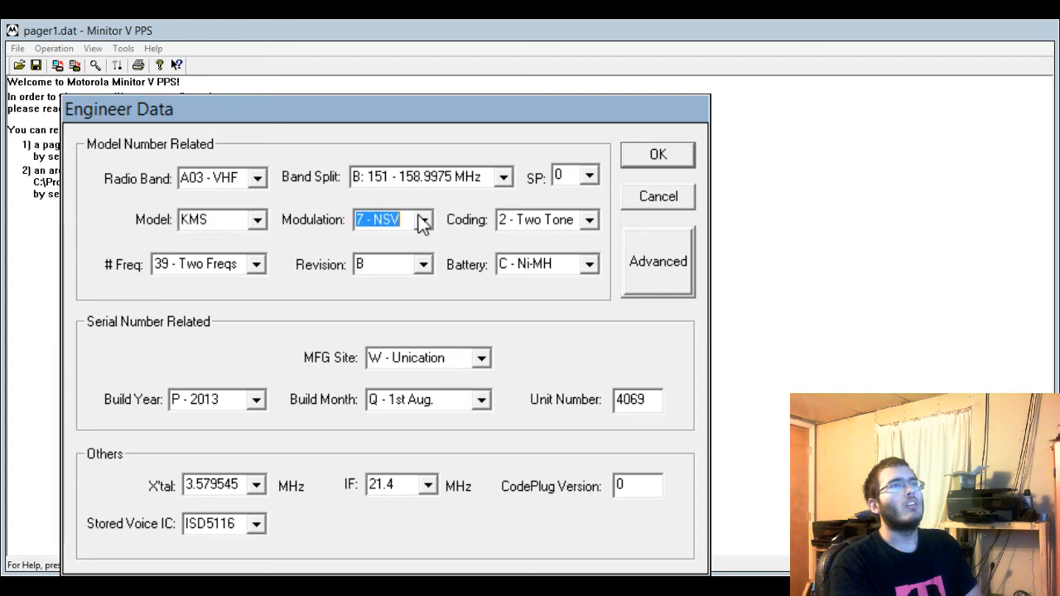
mouse_move(422, 253)
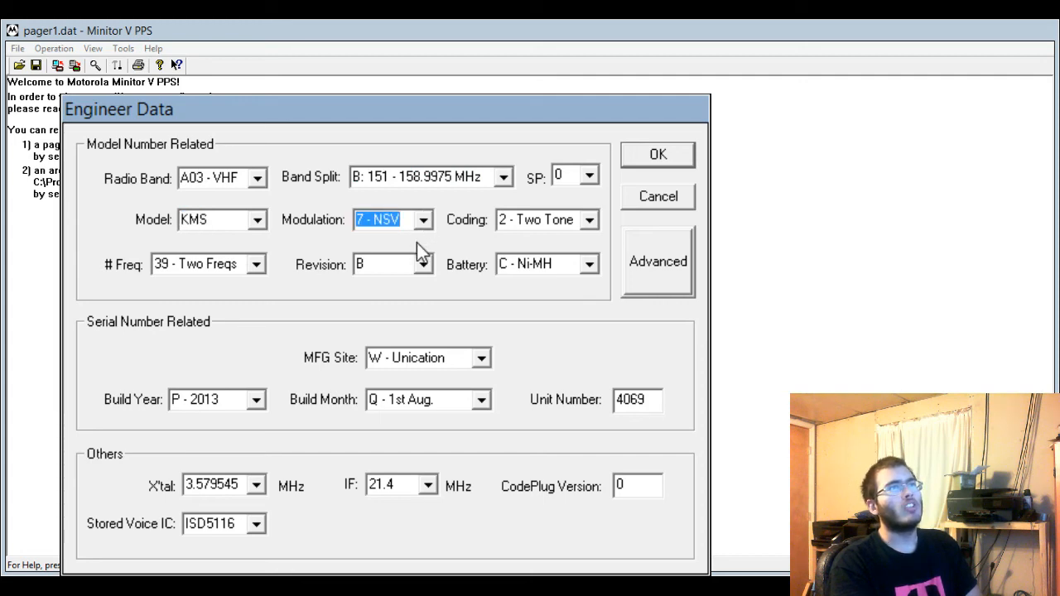
mouse_move(443, 207)
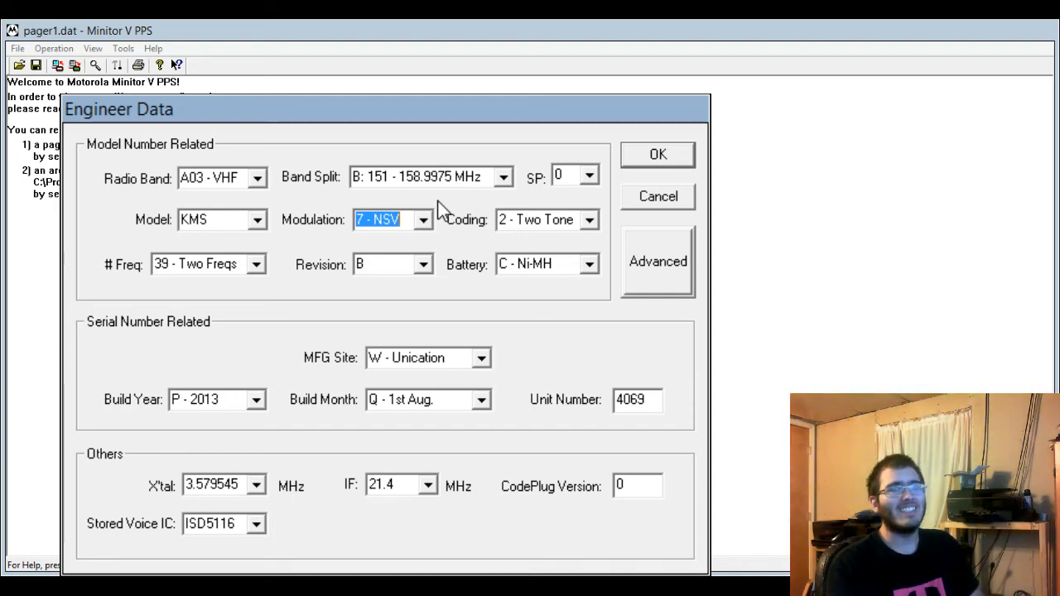
mouse_move(592, 241)
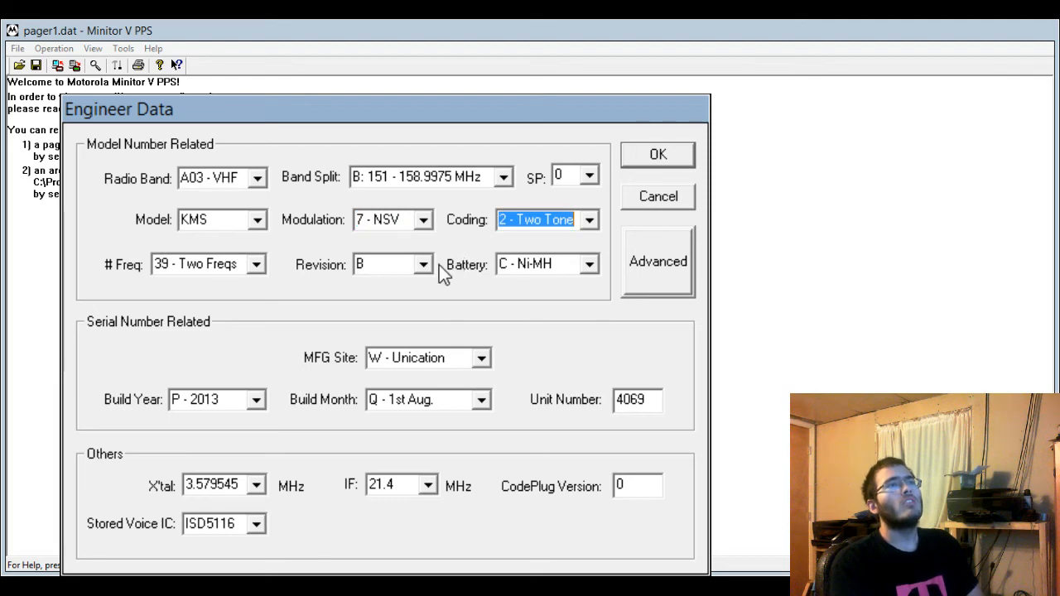
click(207, 264)
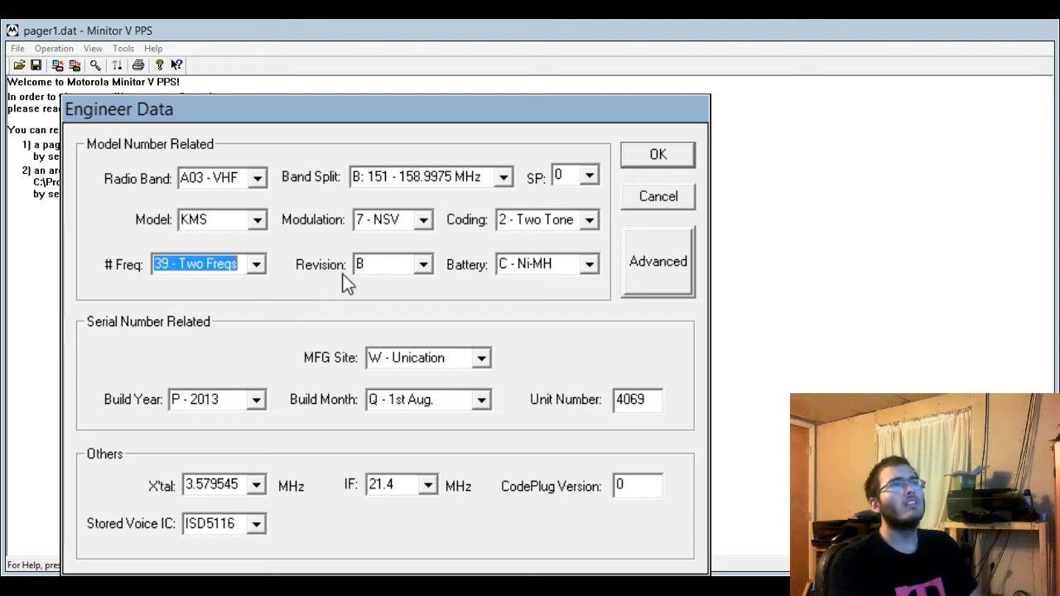
click(426, 399)
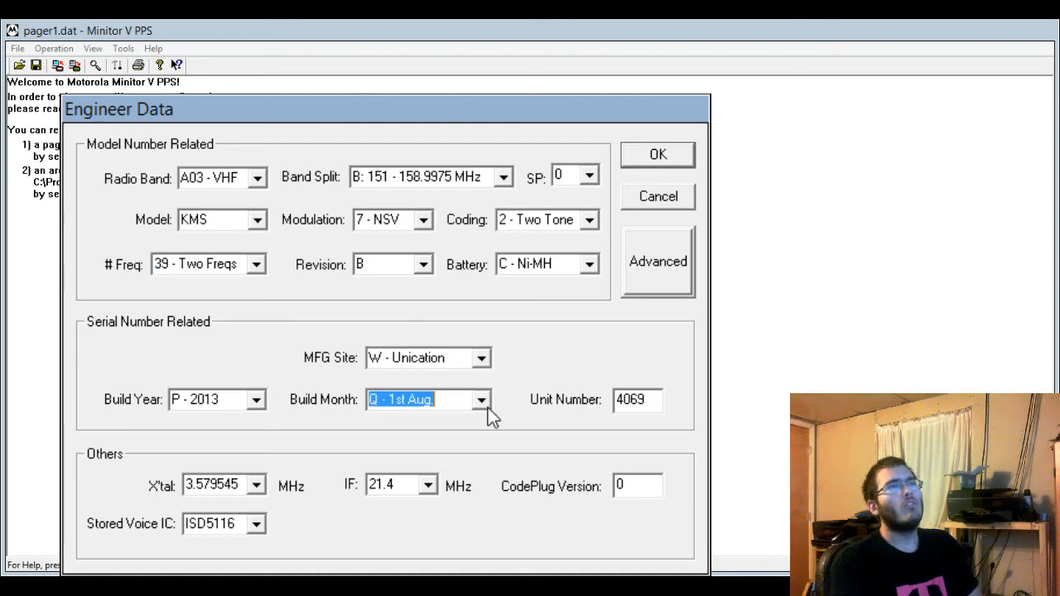
click(211, 399)
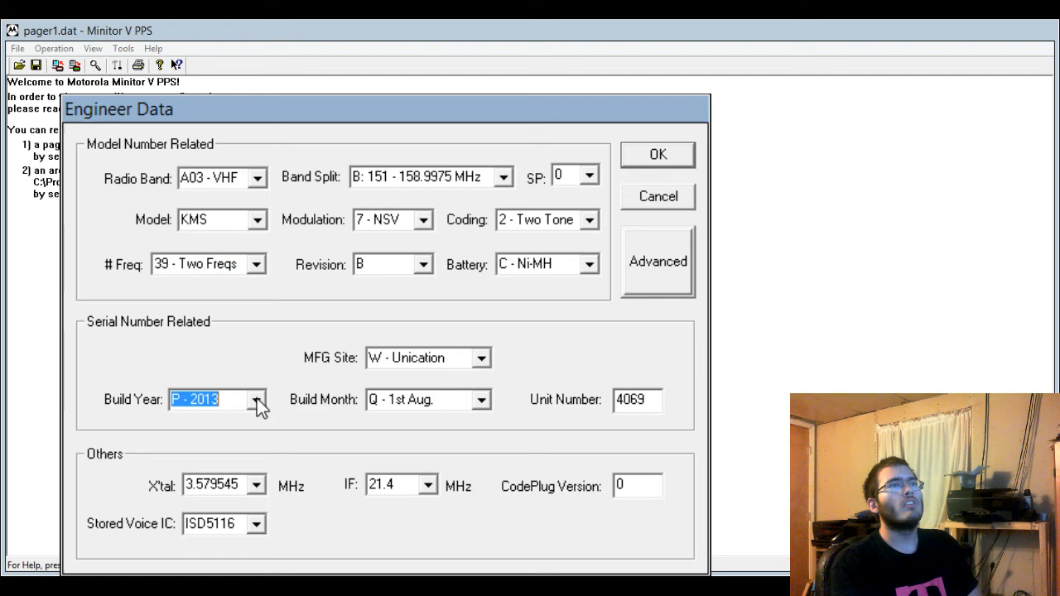
mouse_move(327, 386)
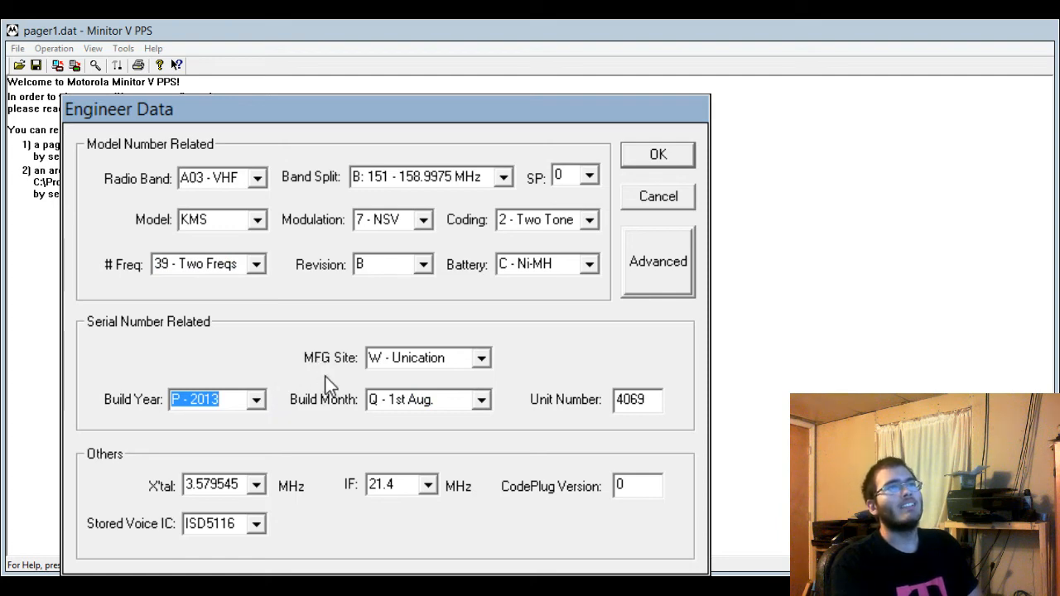
mouse_move(591, 312)
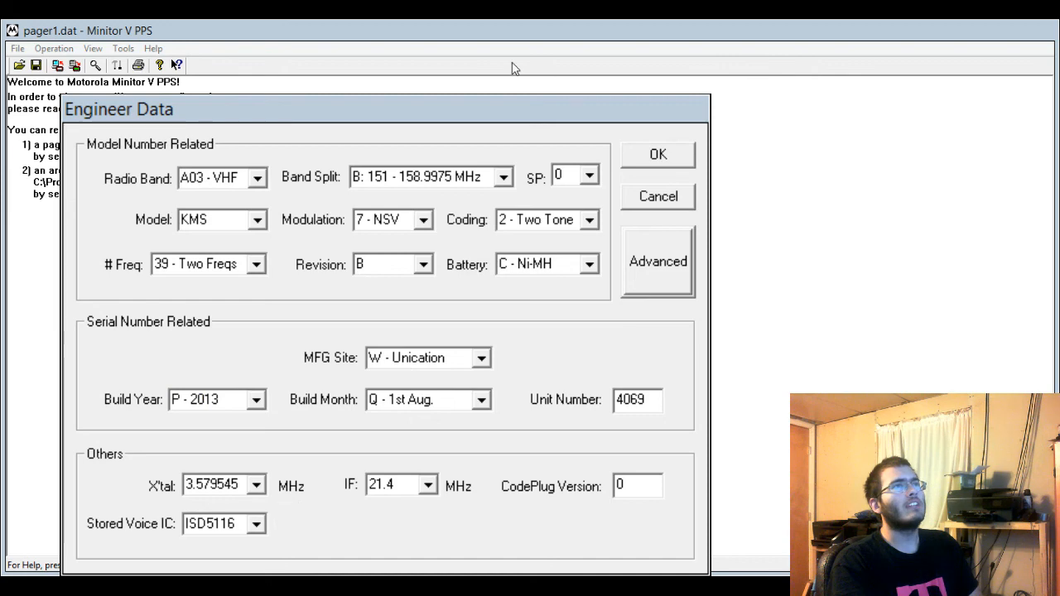
- Open Advanced Engineer Data from Engineer Data to view tone, battery, squelch and scan-back settings
click(658, 261)
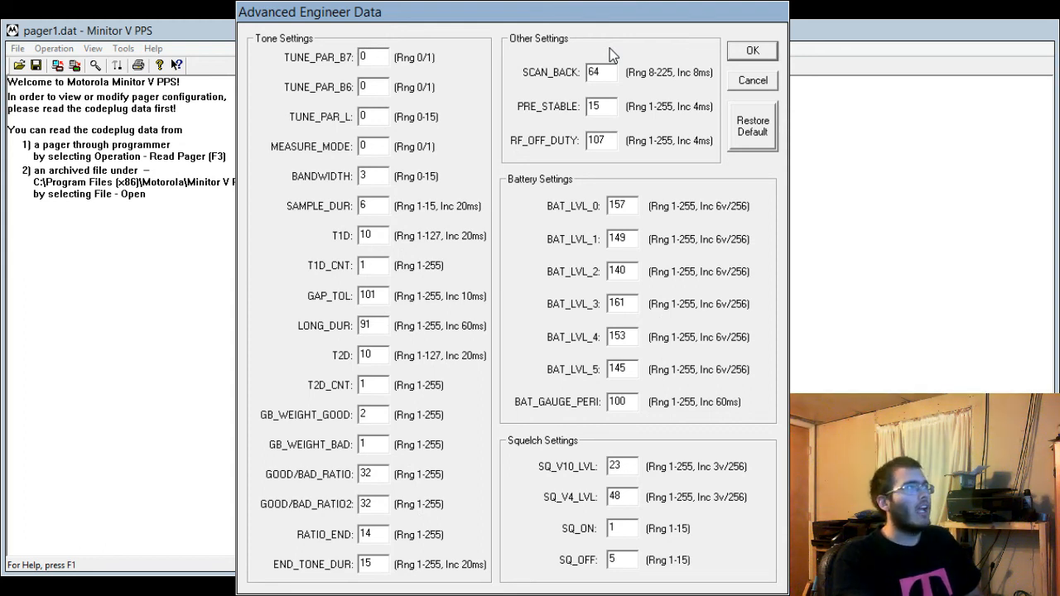
mouse_move(671, 379)
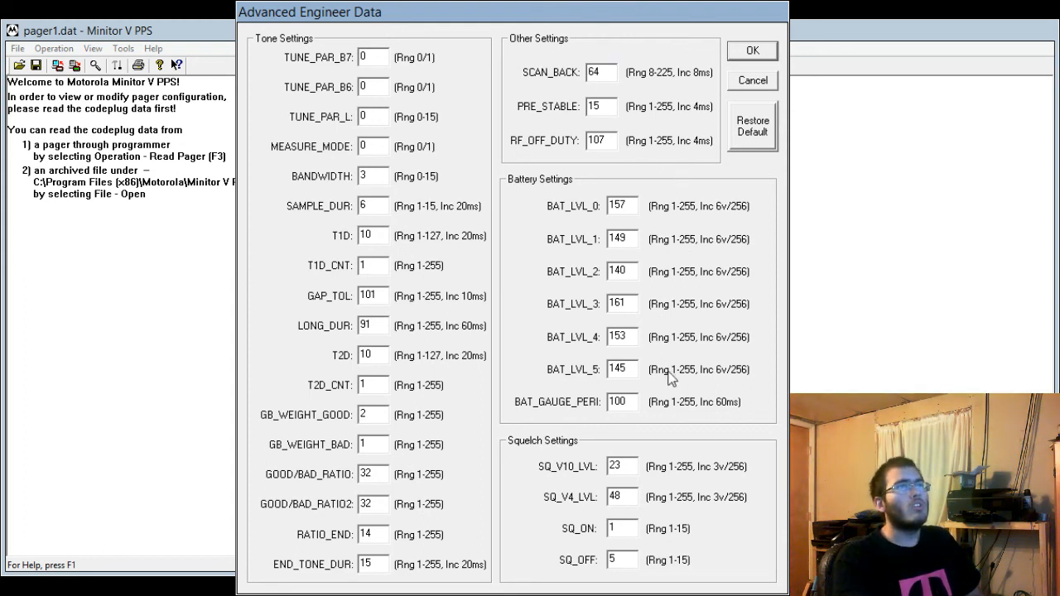
mouse_move(755, 197)
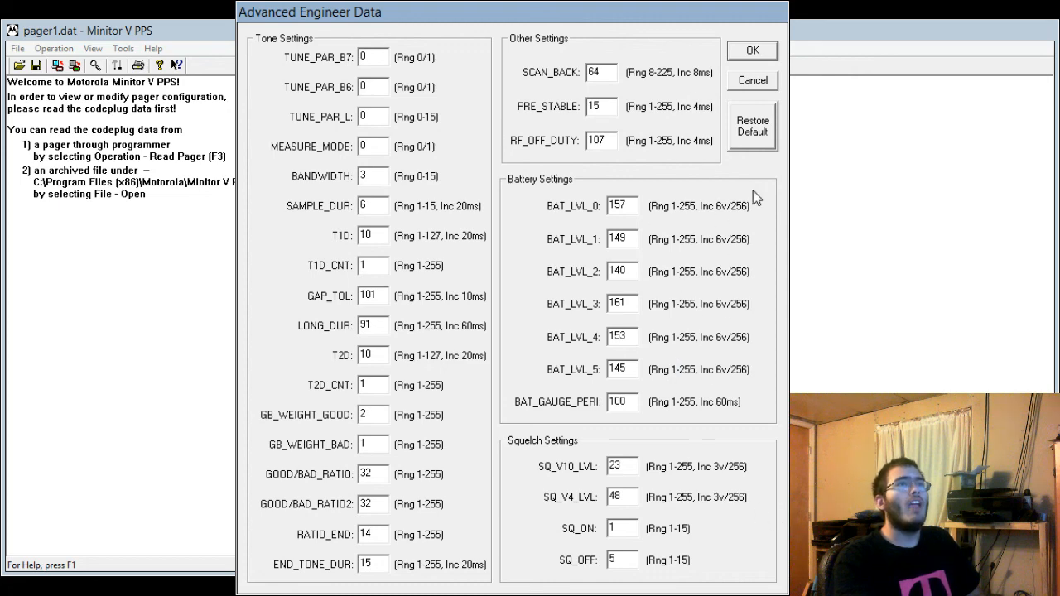
mouse_move(814, 276)
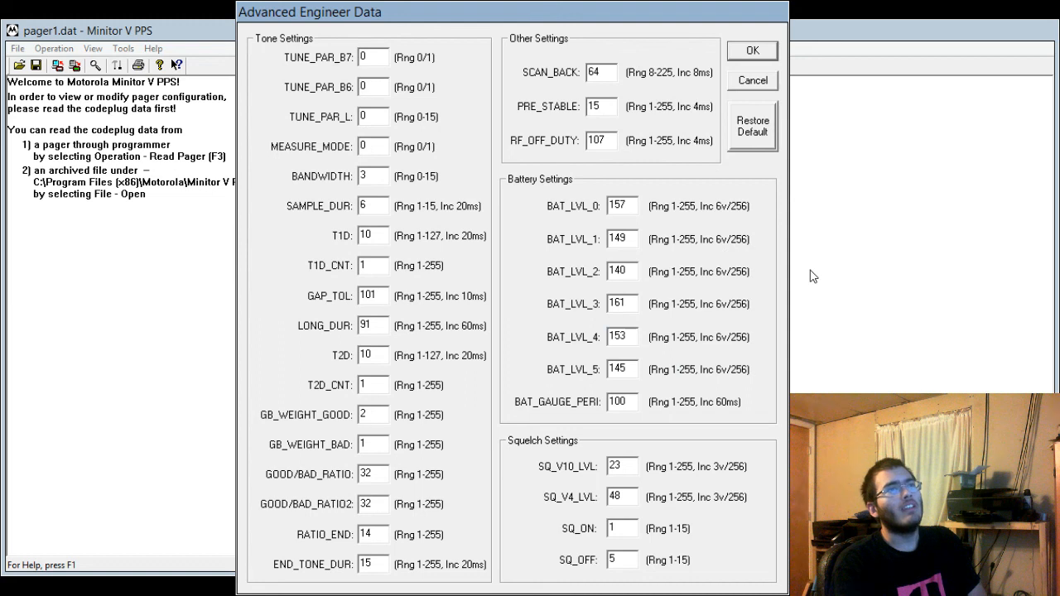
mouse_move(791, 232)
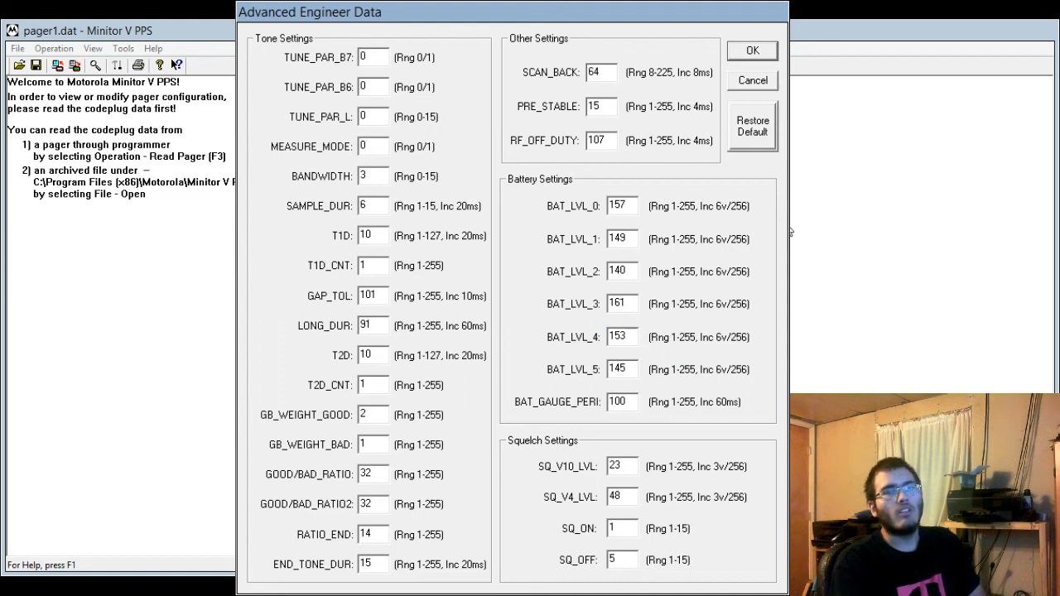